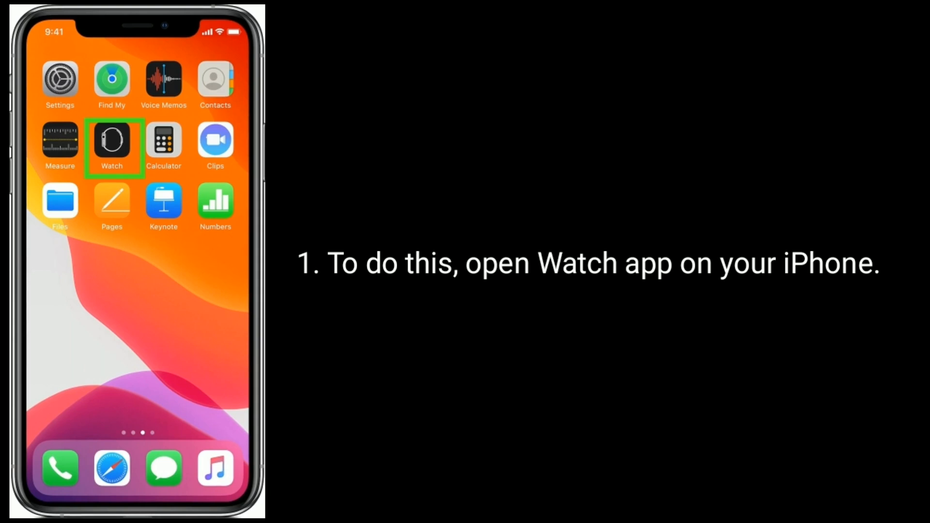
Open the Watch app on the iPhone and go to the watch's Passcode settings.
left_click(111, 141)
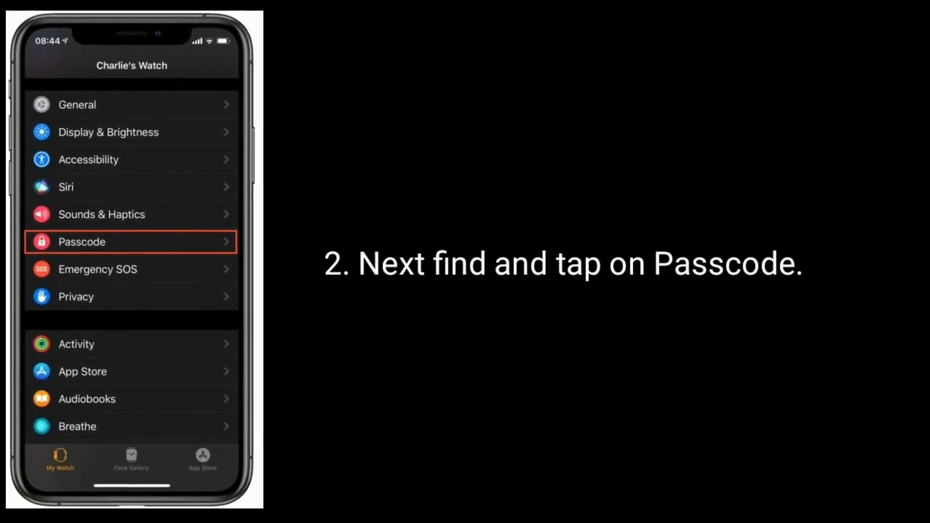
left_click(131, 241)
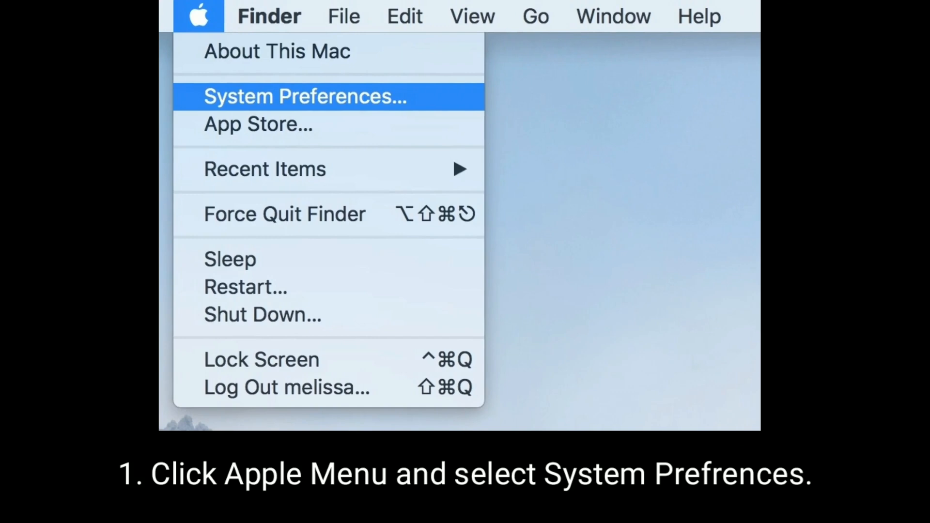
Unlock Security & Privacy's FileVault settings and start turning off FileVault for Macintosh HD.
left_click(304, 96)
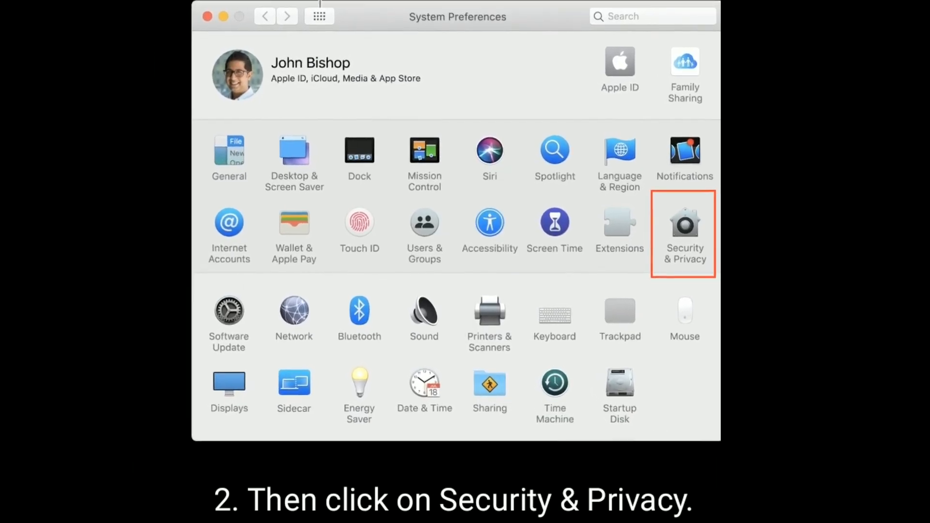
left_click(683, 233)
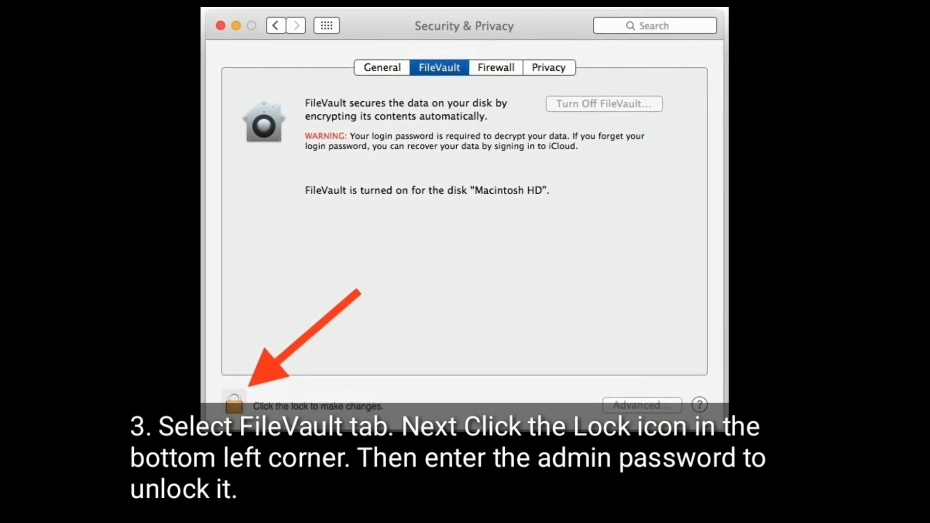
left_click(234, 403)
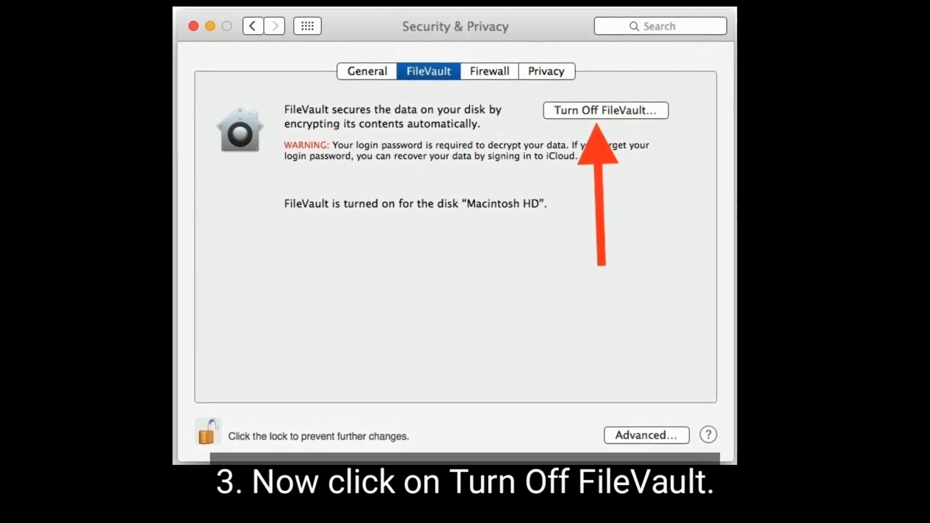
left_click(605, 111)
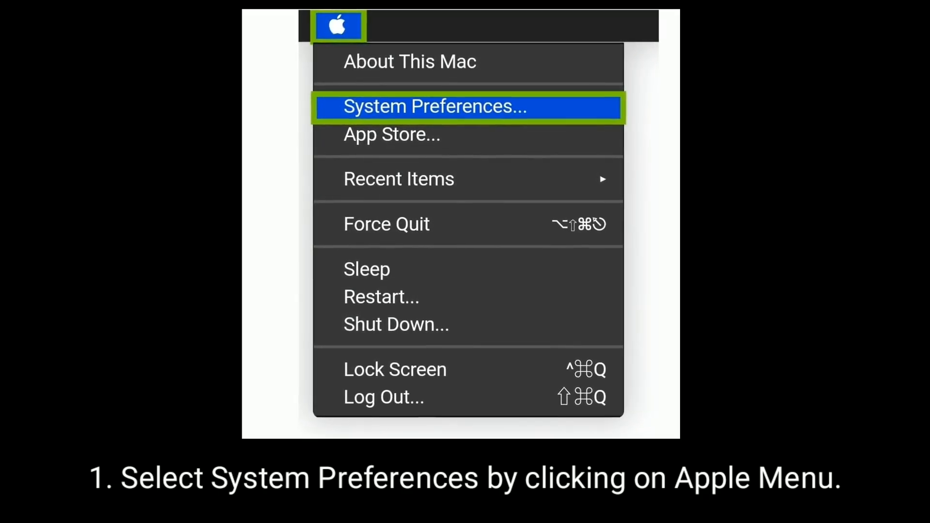
Open Apple ID in System Preferences and sign the Mac out from Overview.
left_click(467, 107)
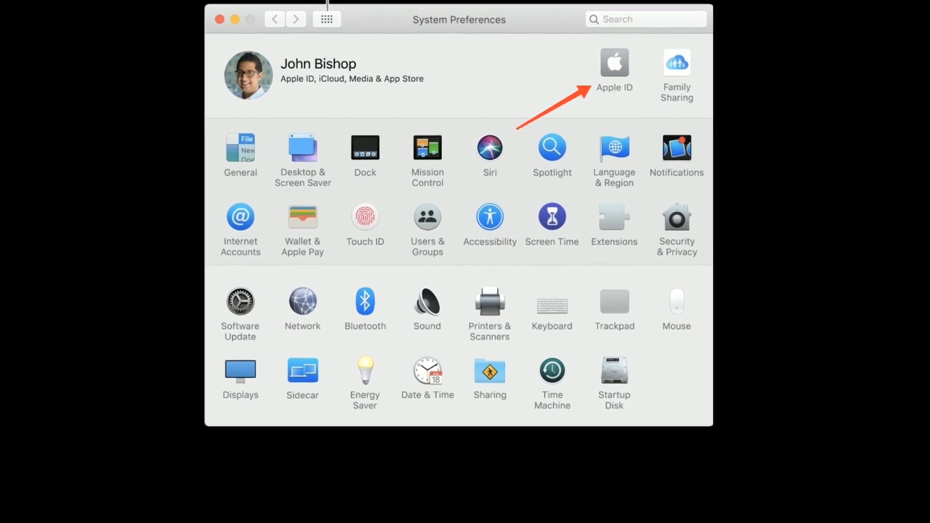
left_click(613, 61)
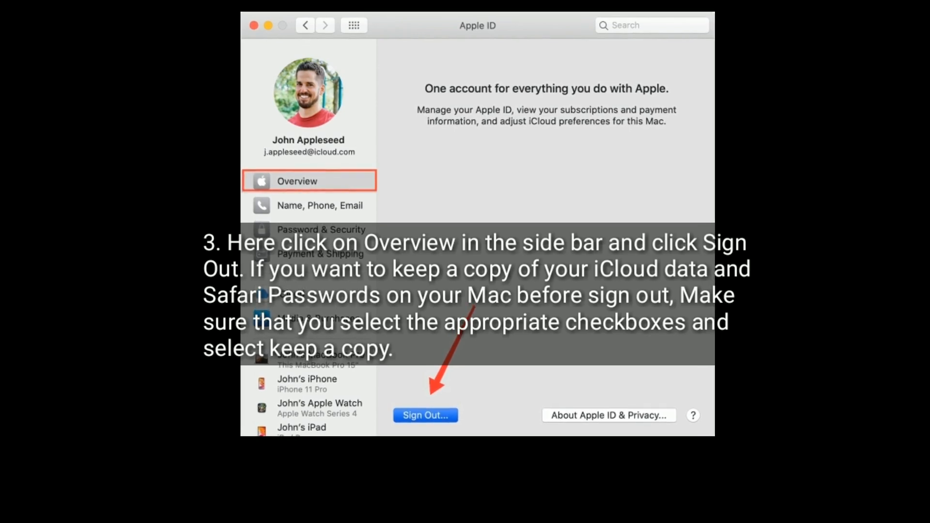
left_click(425, 415)
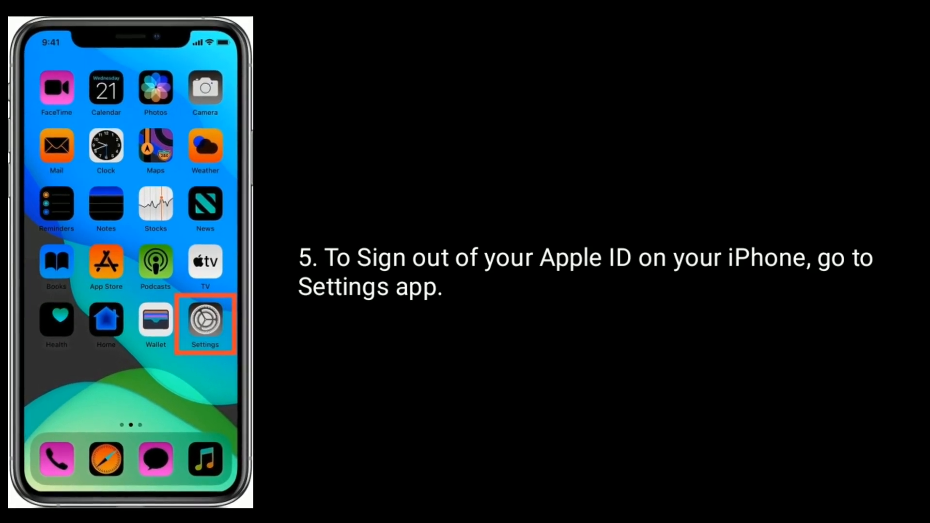
Start the iPhone Apple ID sign-out in Settings and turn off Find My iPhone.
left_click(204, 325)
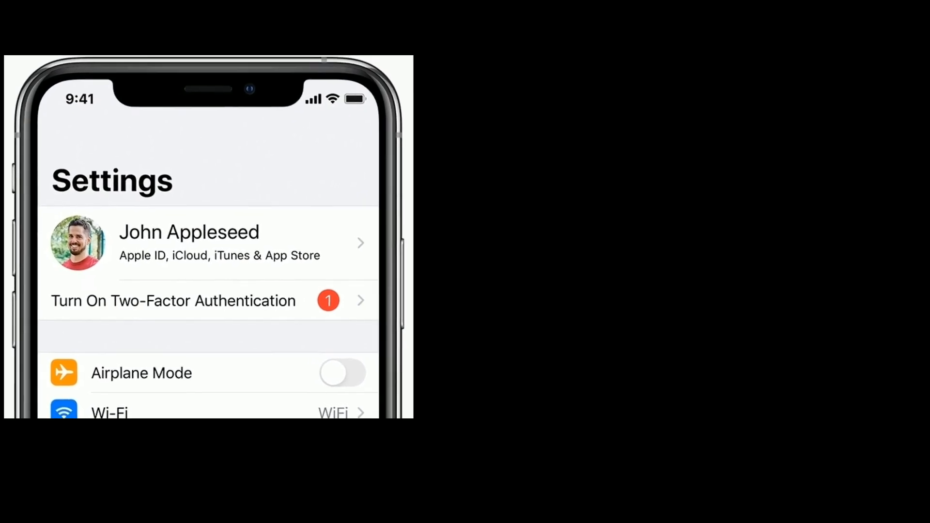
left_click(208, 242)
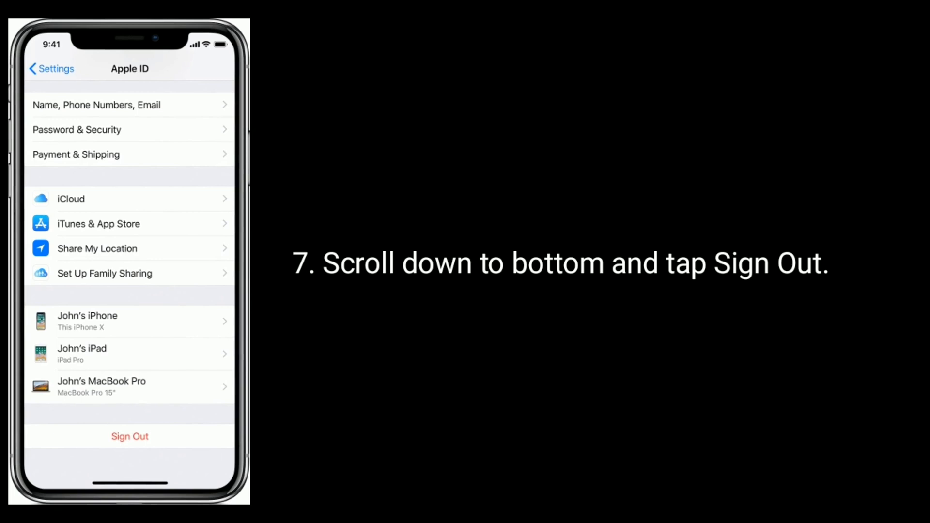
left_click(130, 435)
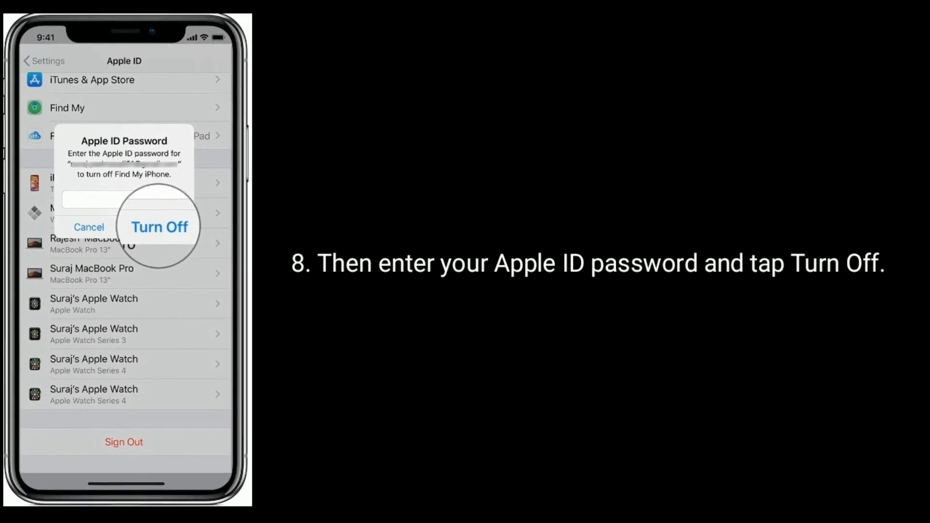
left_click(159, 227)
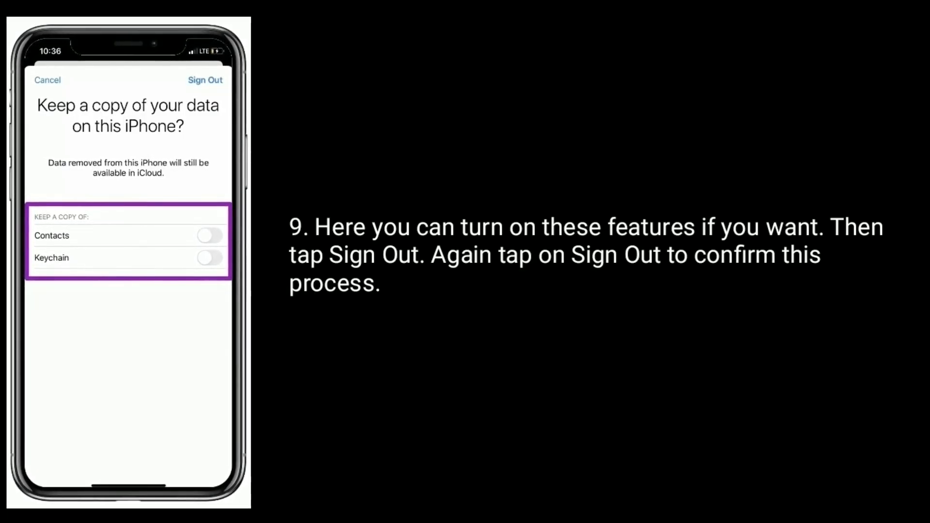
Confirm signing the iPhone out of the Apple ID, then begin signing back in.
left_click(205, 79)
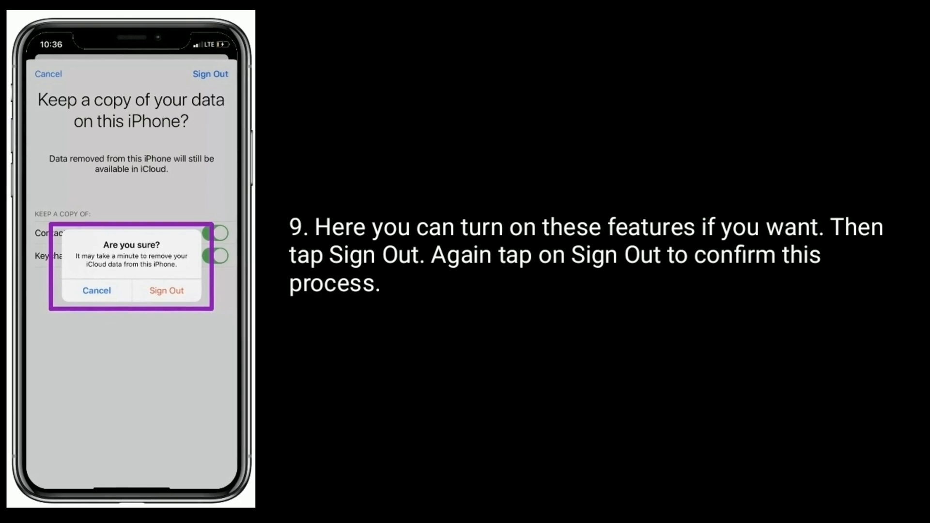
left_click(167, 290)
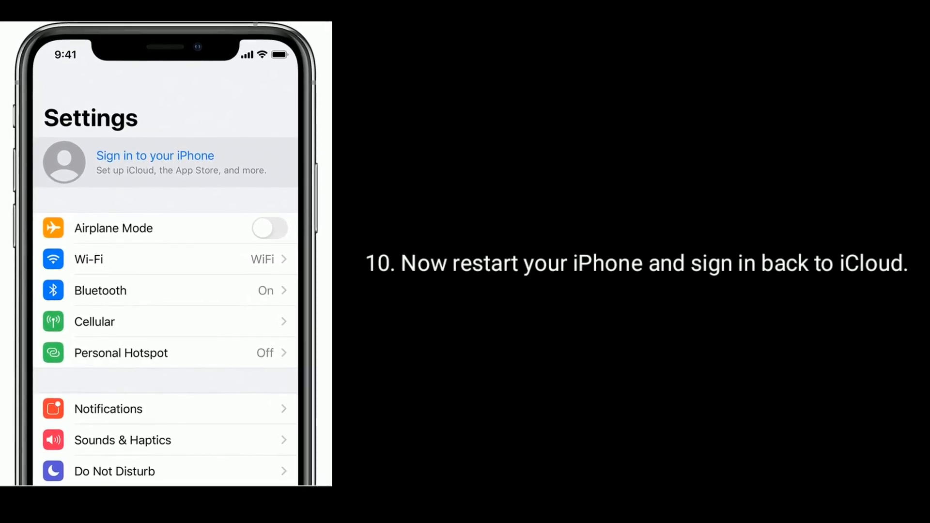
left_click(251, 18)
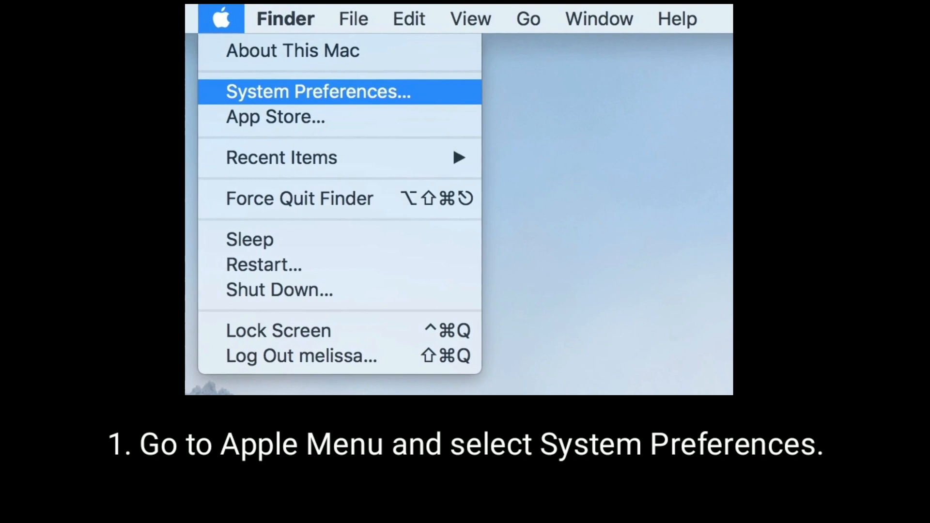
Uncheck Keychain under iCloud in the Mac's Apple ID preferences.
left_click(317, 92)
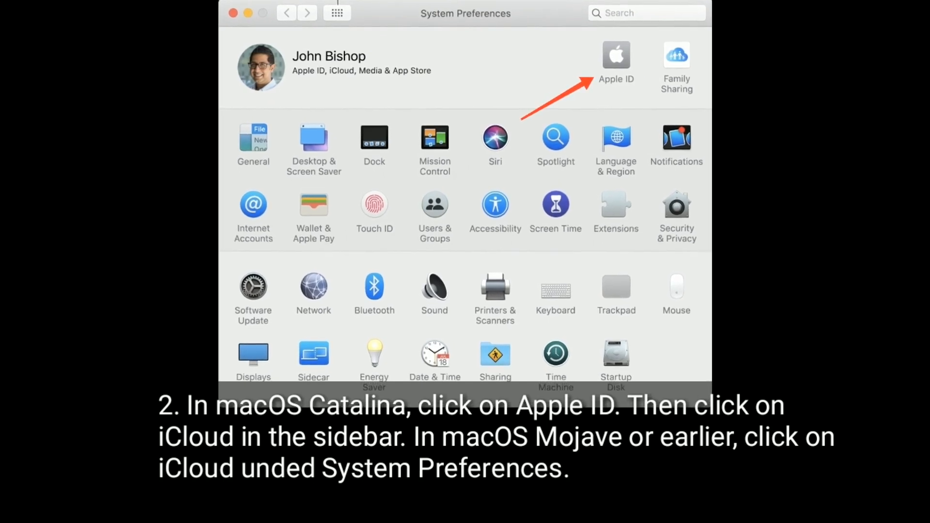
left_click(615, 57)
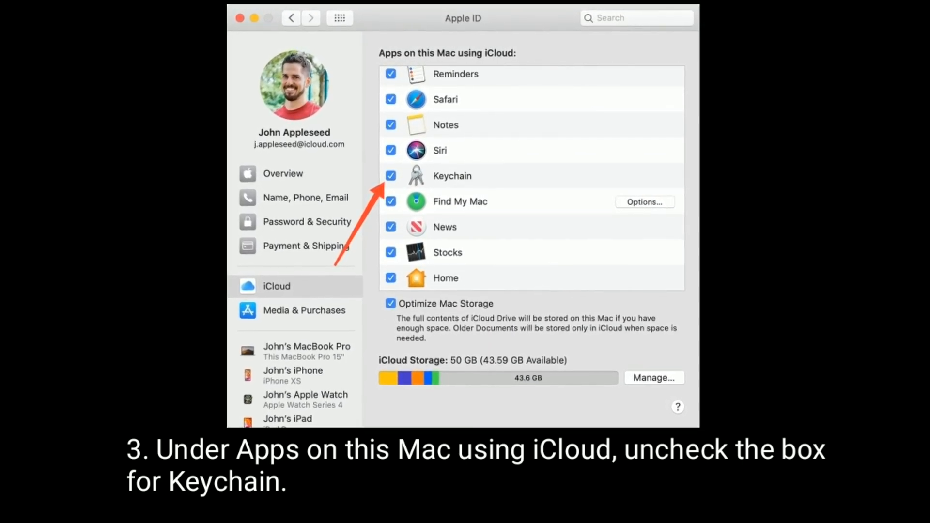
left_click(391, 175)
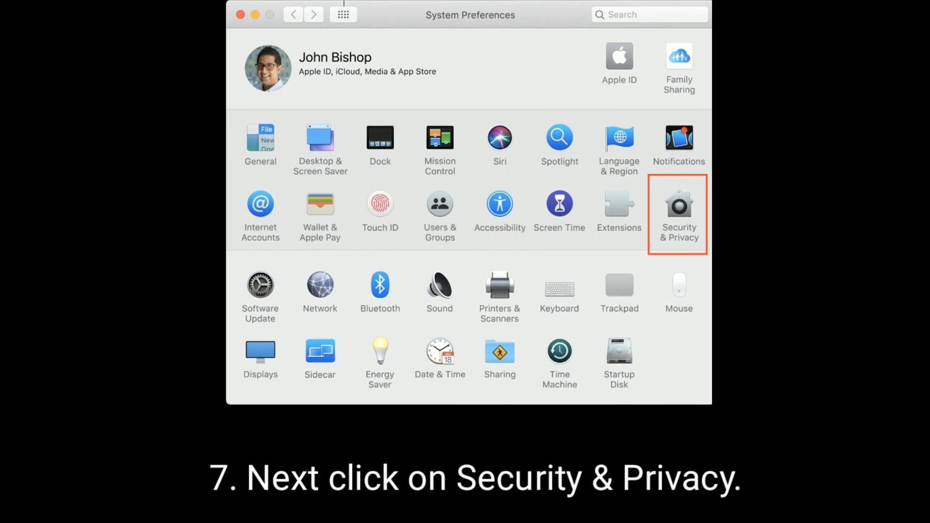
In Security & Privacy, tick Allow your Apple Watch to unlock your Mac.
left_click(678, 205)
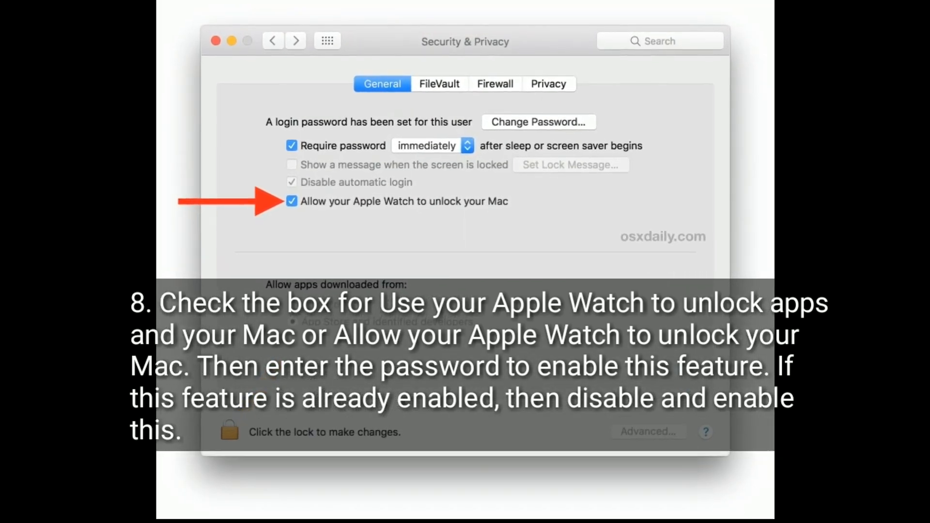
left_click(291, 201)
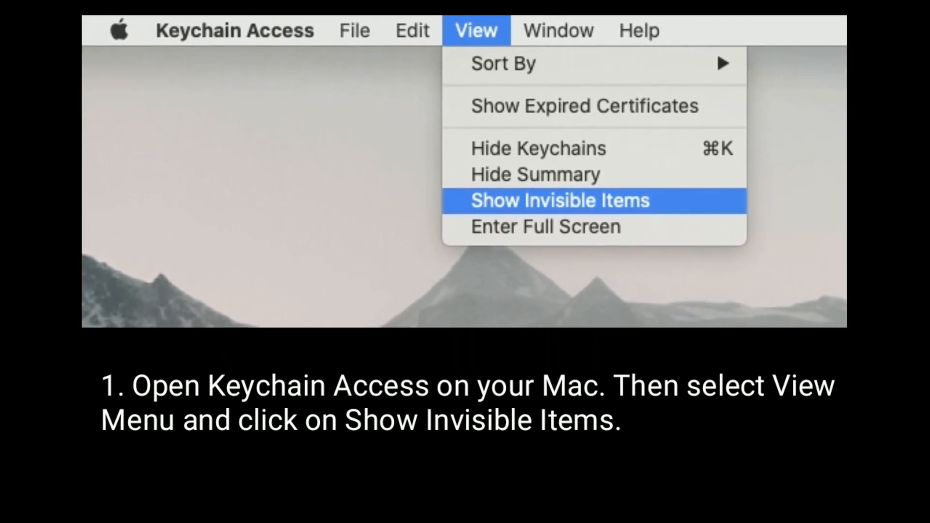
Show invisible items in Keychain Access and search for 'unlock' to list Auto Unlock records.
left_click(558, 201)
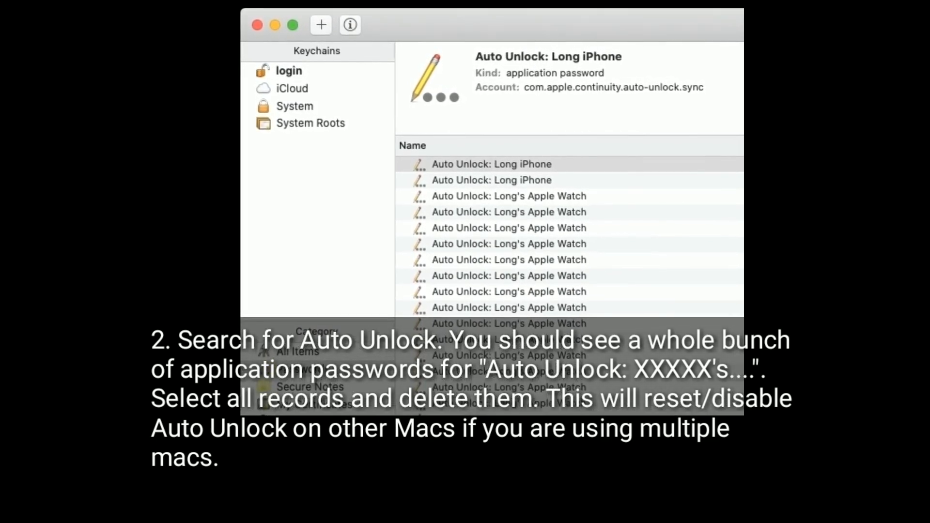
type("unlock")
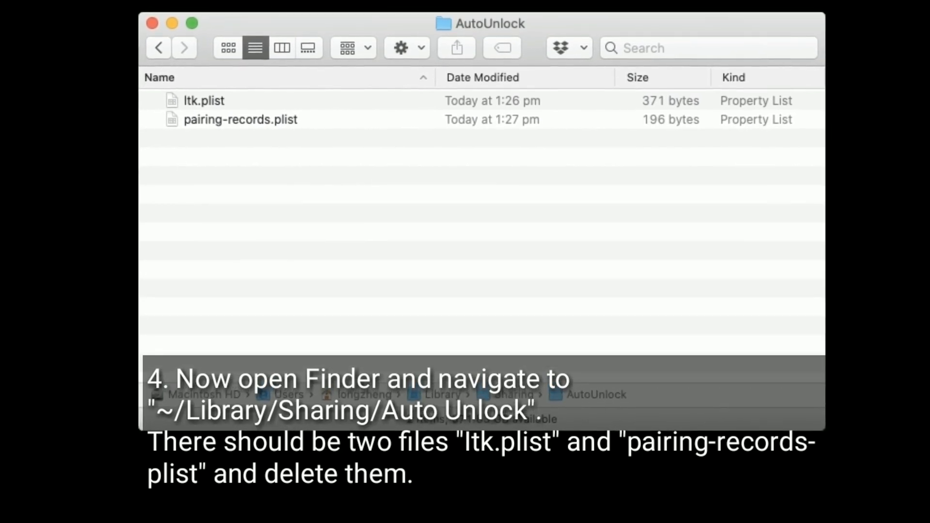
Move ltk.plist and pairing-records.plist from ~/Library/Sharing/AutoUnlock to the Trash.
left_click(264, 30)
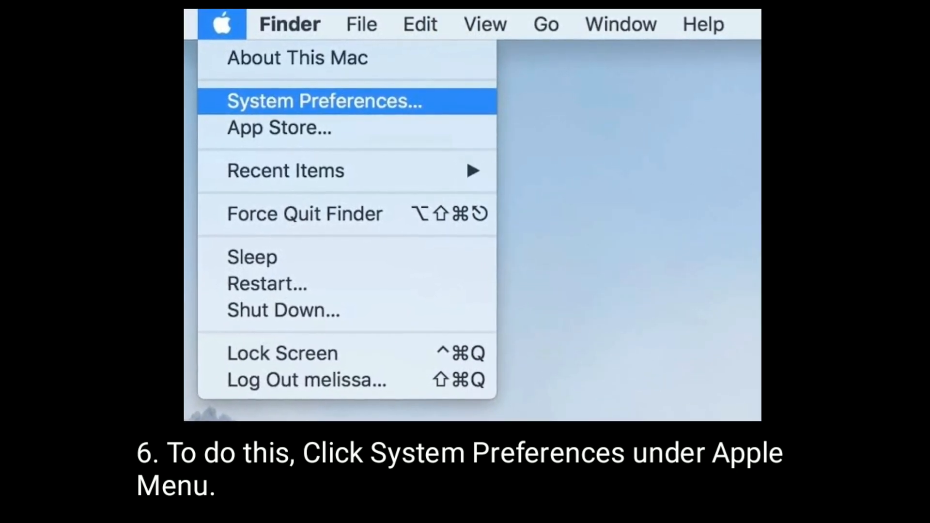
Open System Preferences from the Apple menu and choose Security & Privacy.
left_click(324, 101)
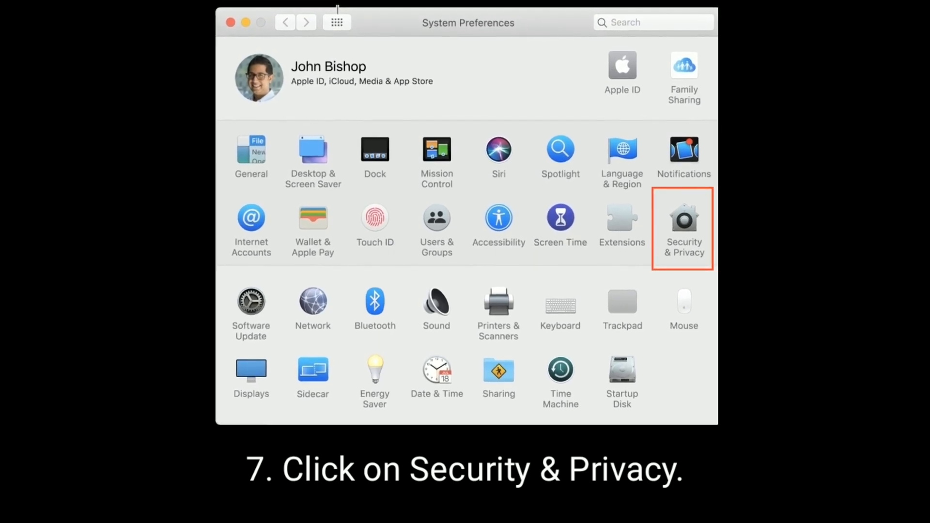
left_click(683, 220)
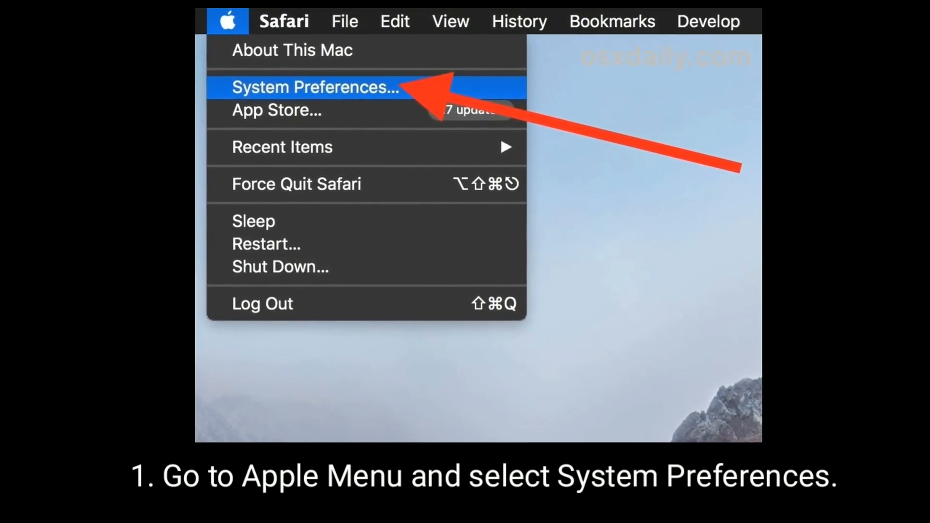
Open System Preferences from the Apple menu and choose General.
left_click(314, 87)
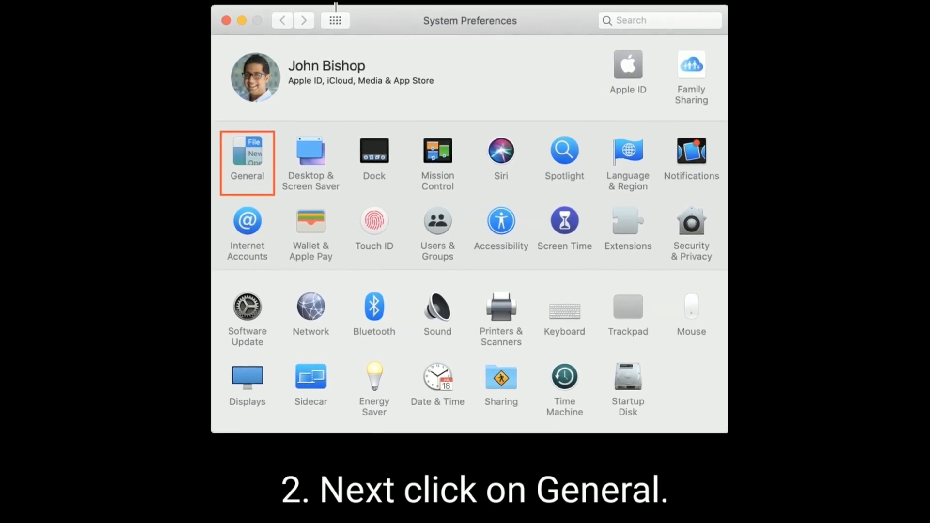
left_click(246, 163)
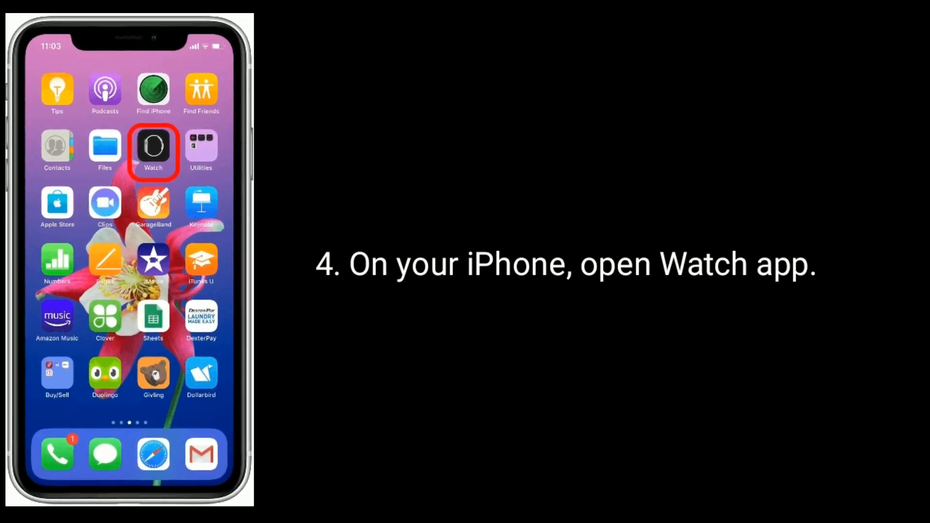
Switch on Enable Handoff under My Watch > General in the iPhone Watch app.
left_click(153, 150)
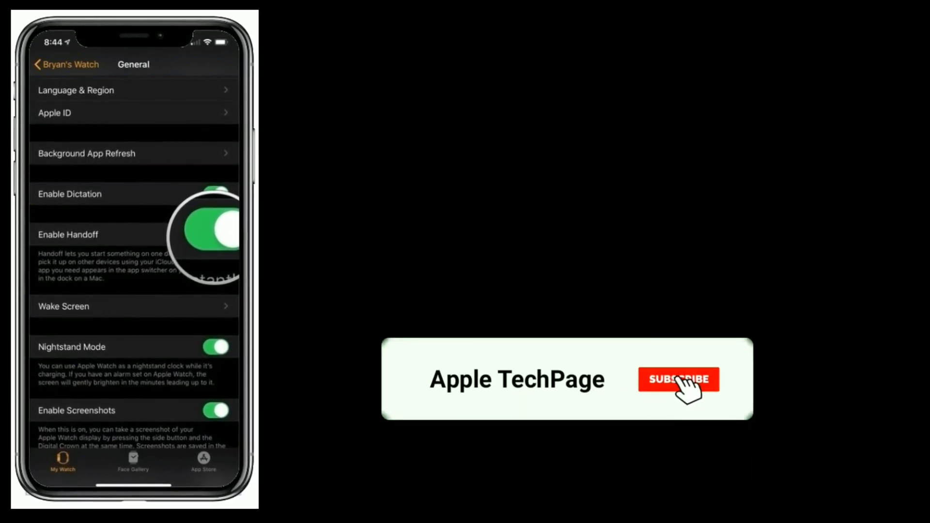
left_click(678, 379)
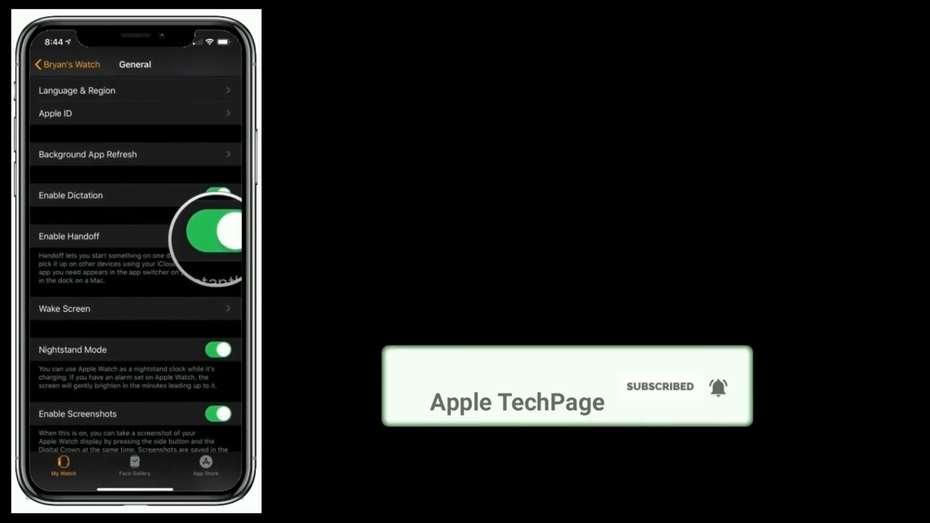